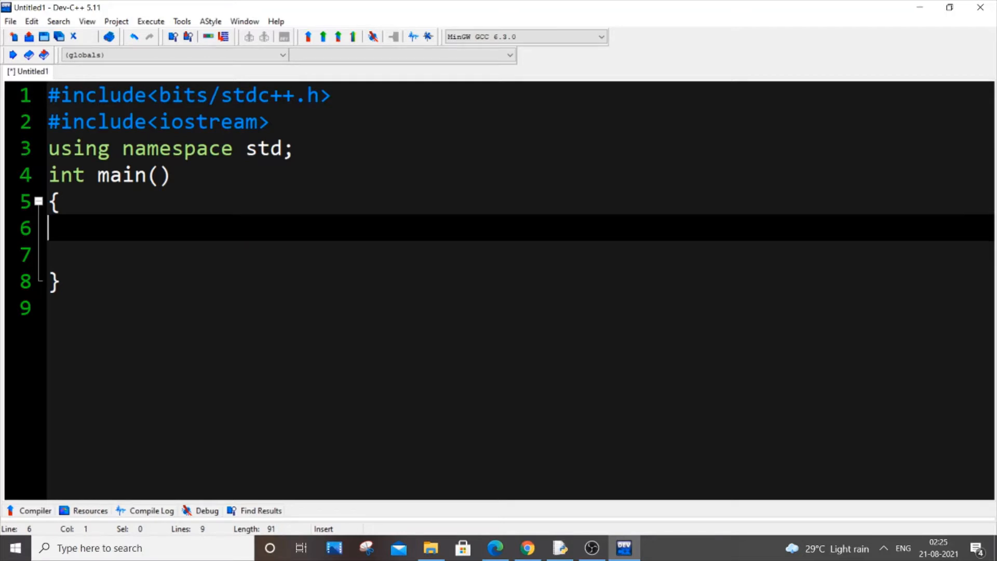
- Write int n;, cout<<"enter n : ";, cin>>n; and int i=1; inside main
text(int n;)
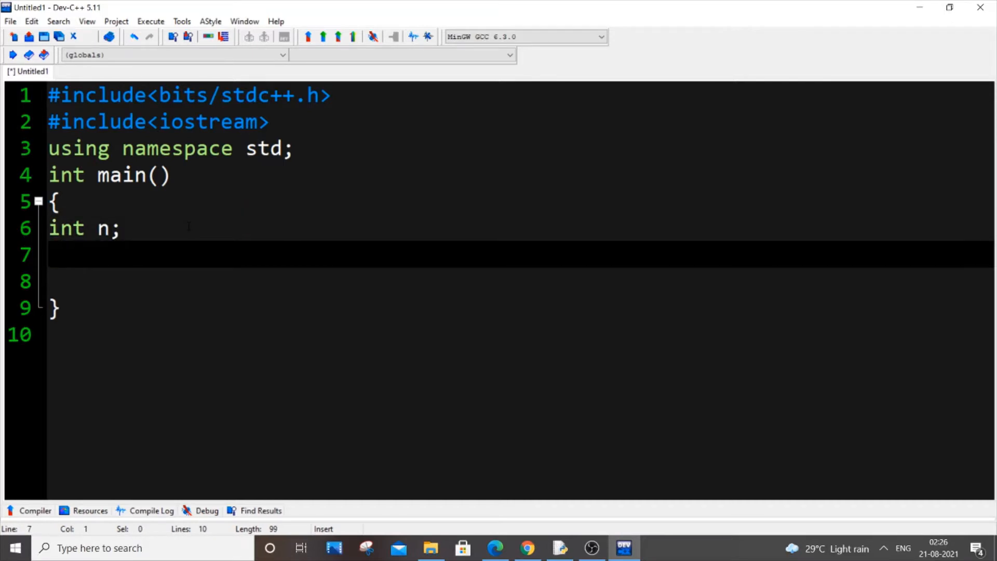
text(c)
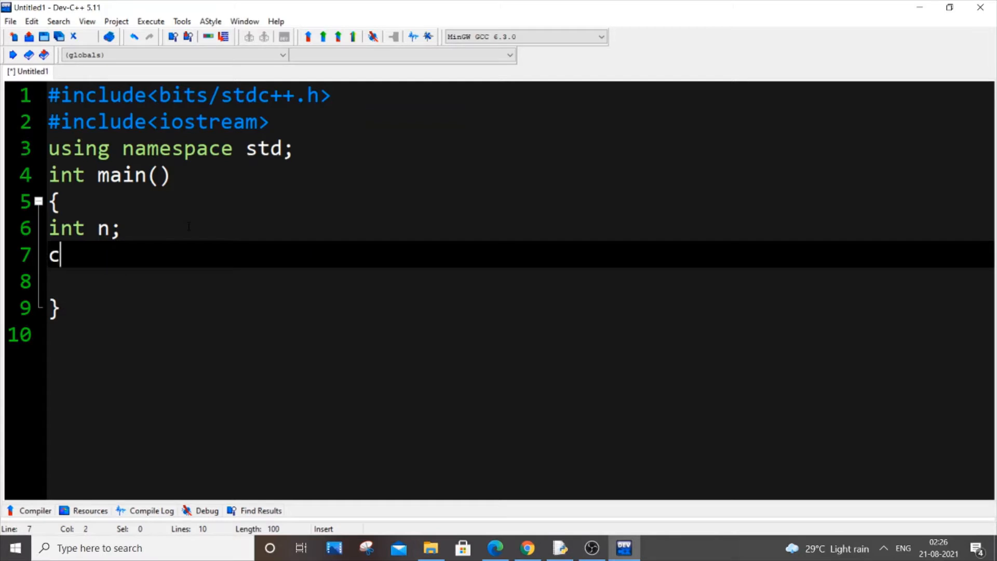
text(out<<)
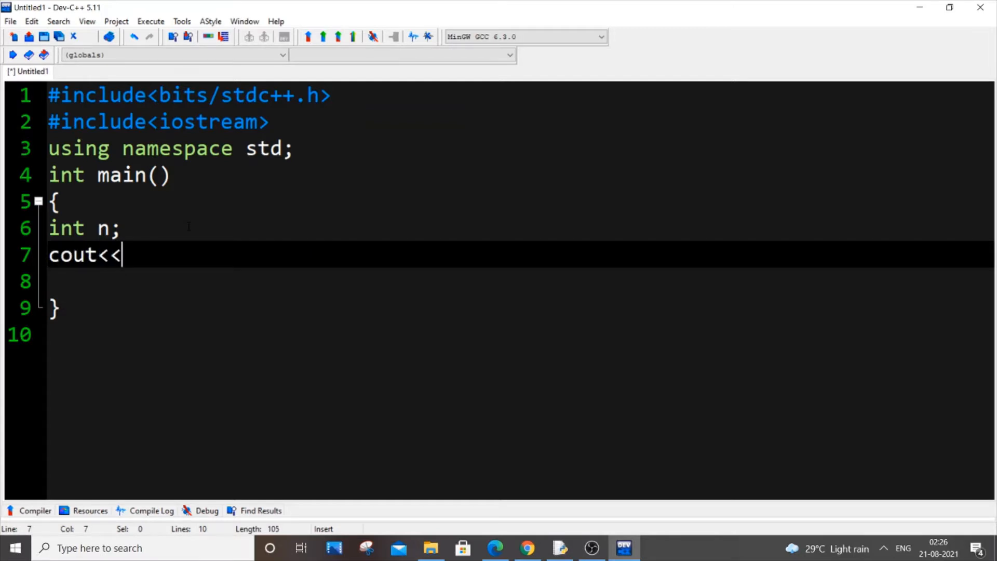
text("enter ")
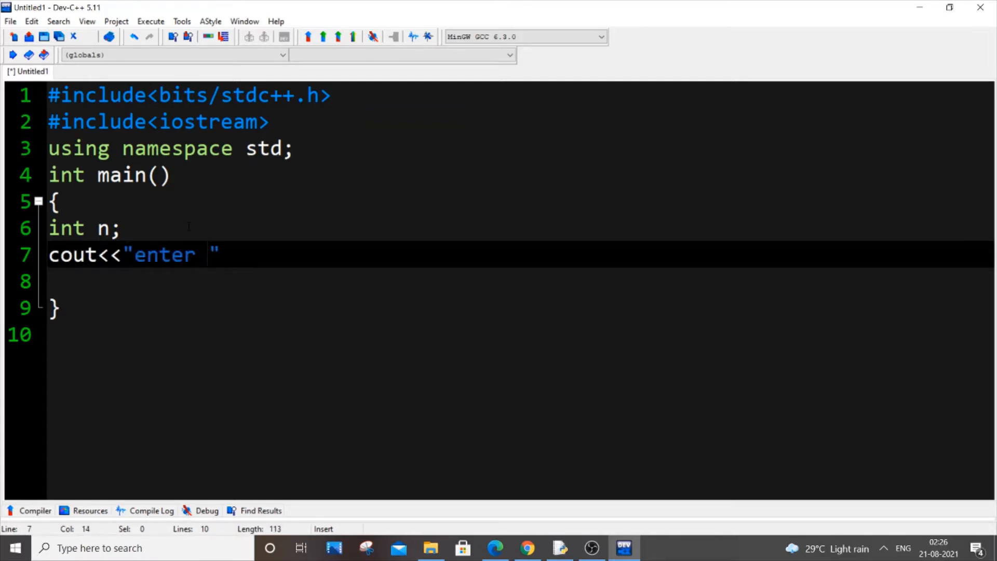
text(n)
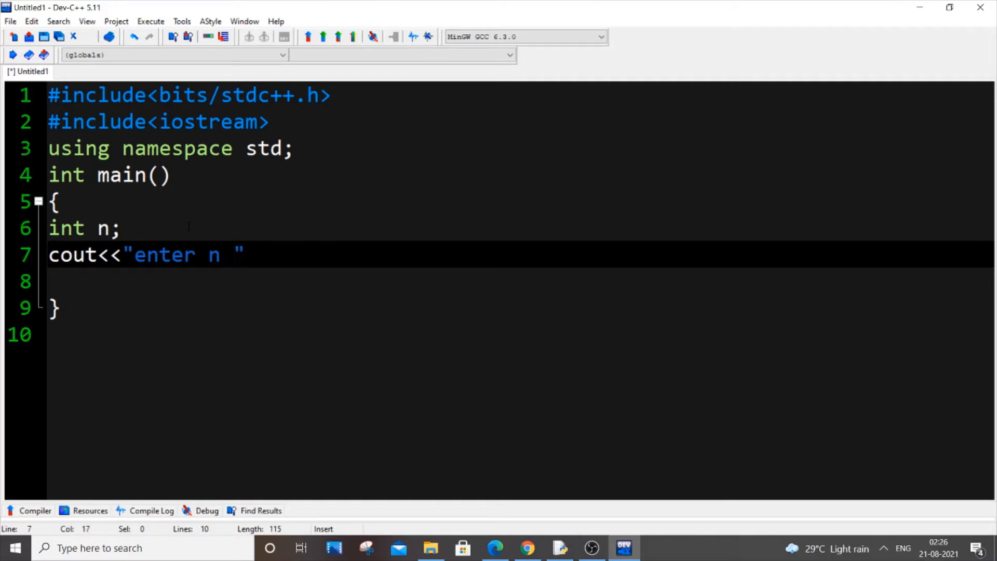
text(:)
click(521, 281)
text(cin>>)
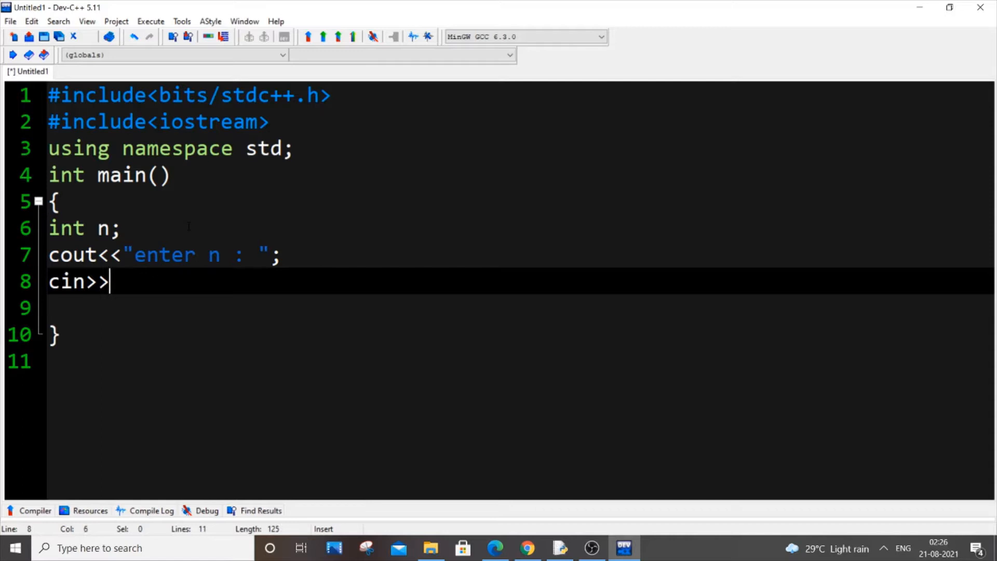
text(n;)
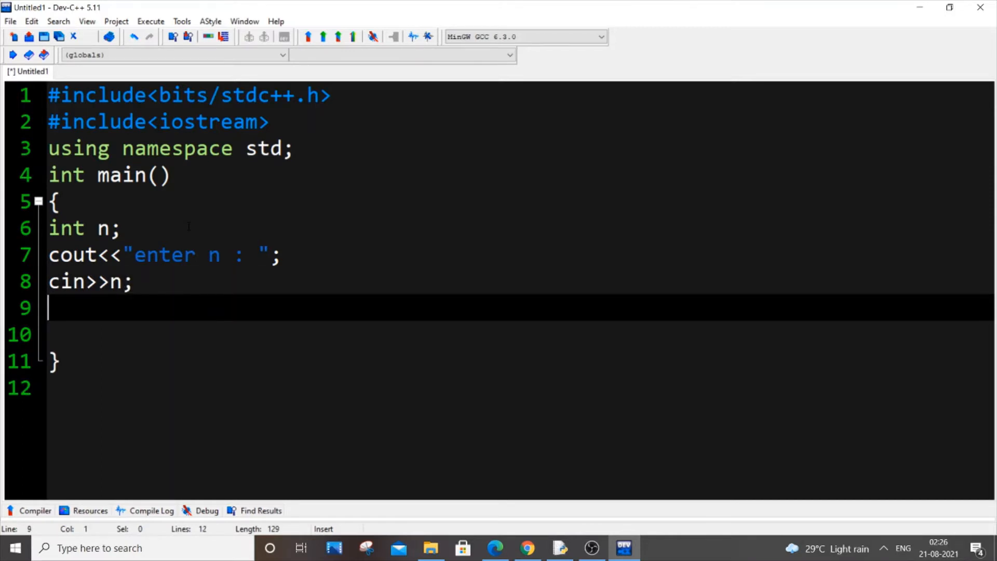
text(int)
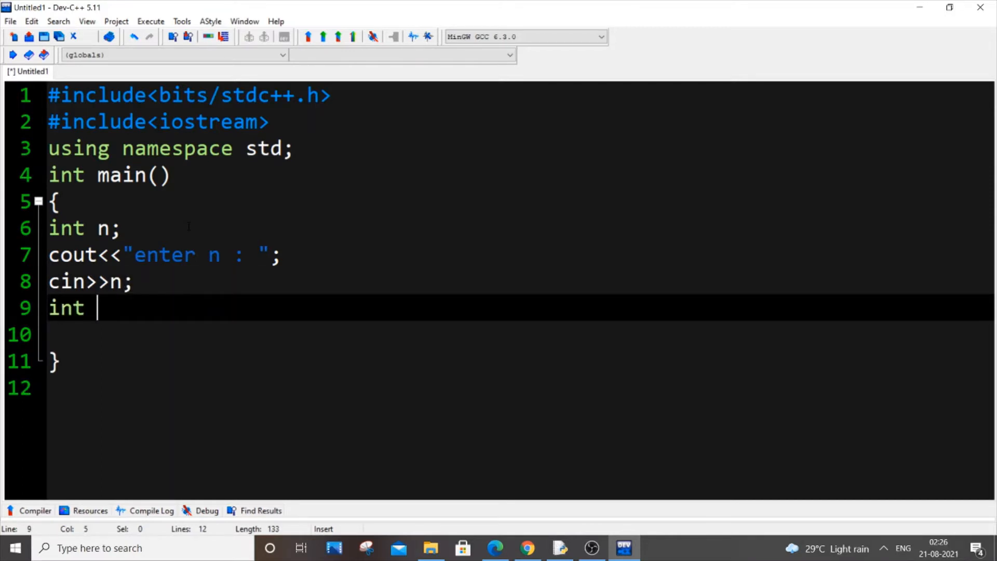
text(i=1;)
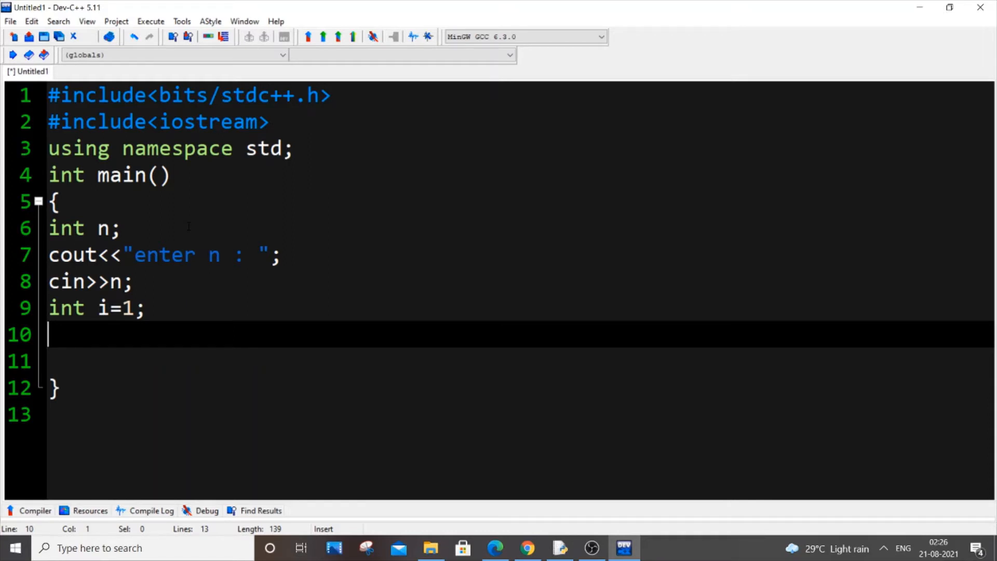
- Add a while loop with condition i<=n and an opening brace
text(whi)
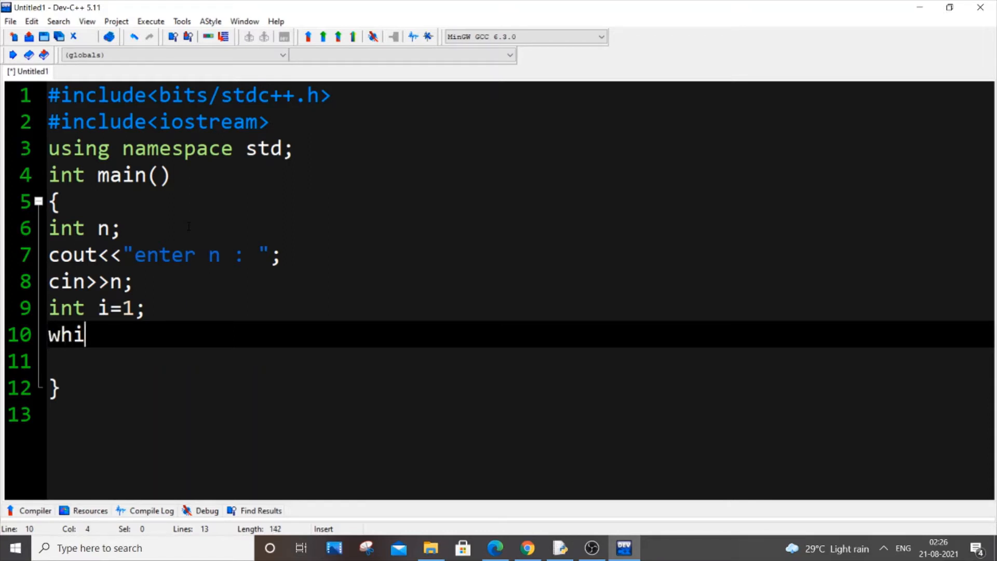
text(le(){)
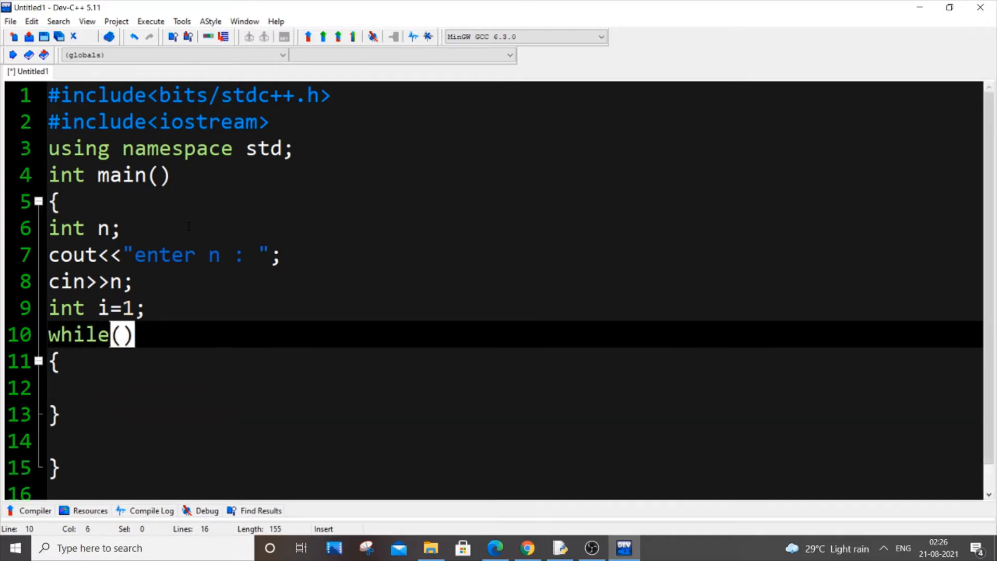
click(119, 334)
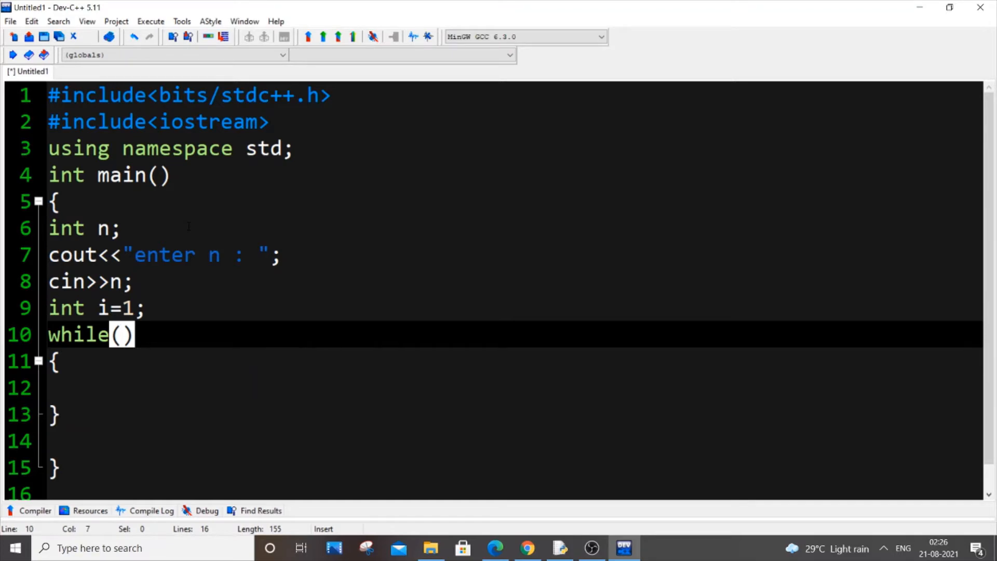
text(i)
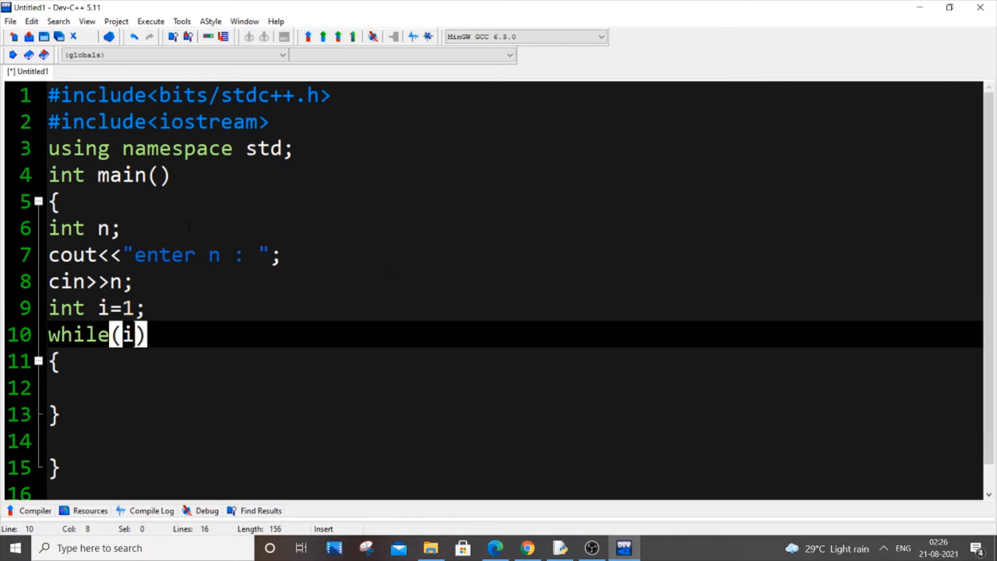
text(<=m)
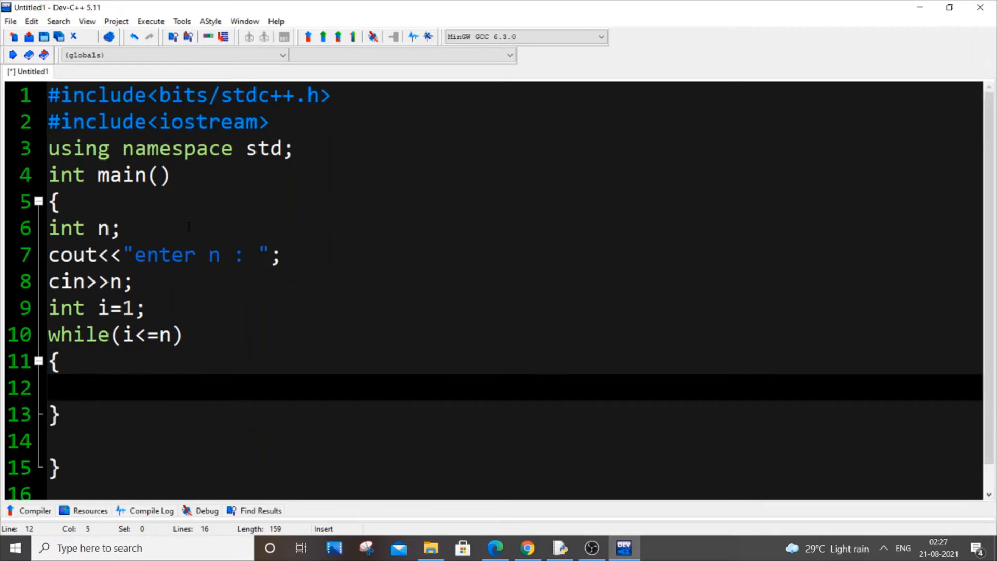
- Fill the loop body with cout<<i<<" "; and i=i+2;
text(co)
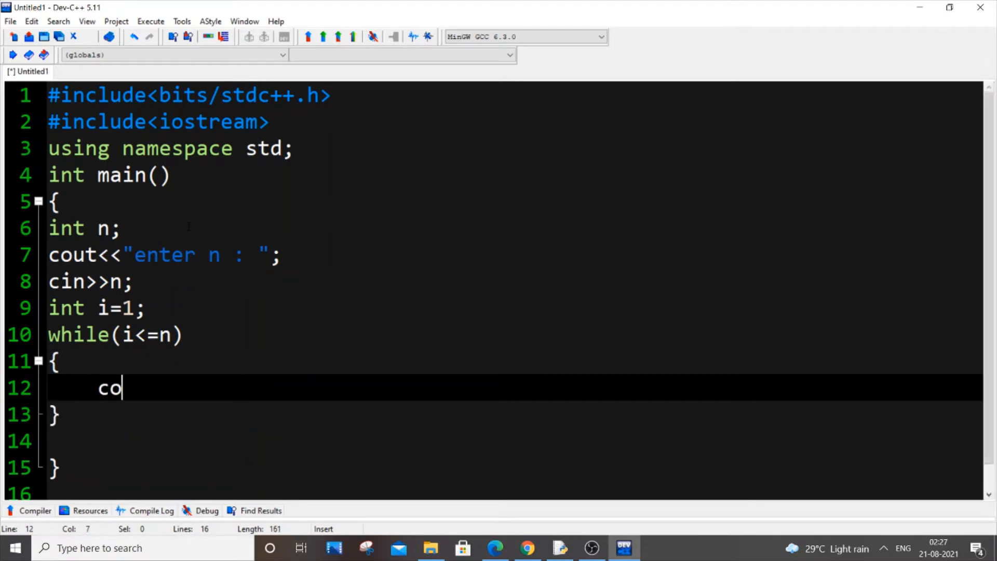
text(ut<<i;)
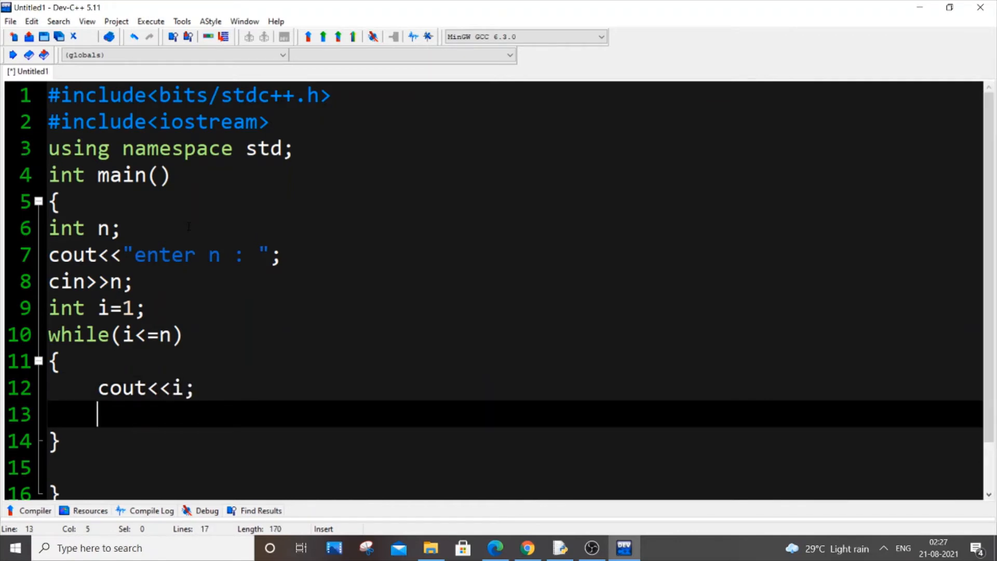
text(i=i)
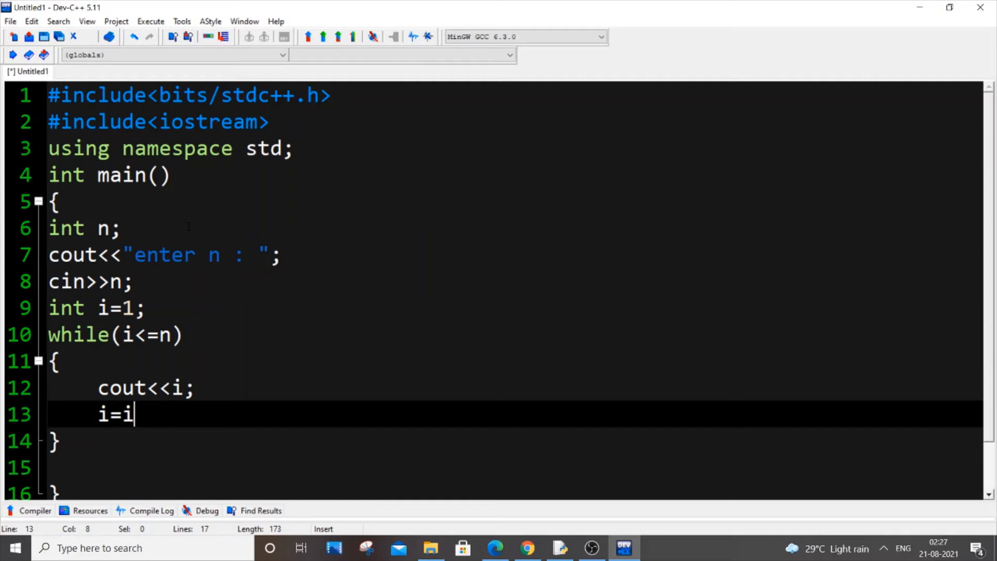
text(+2)
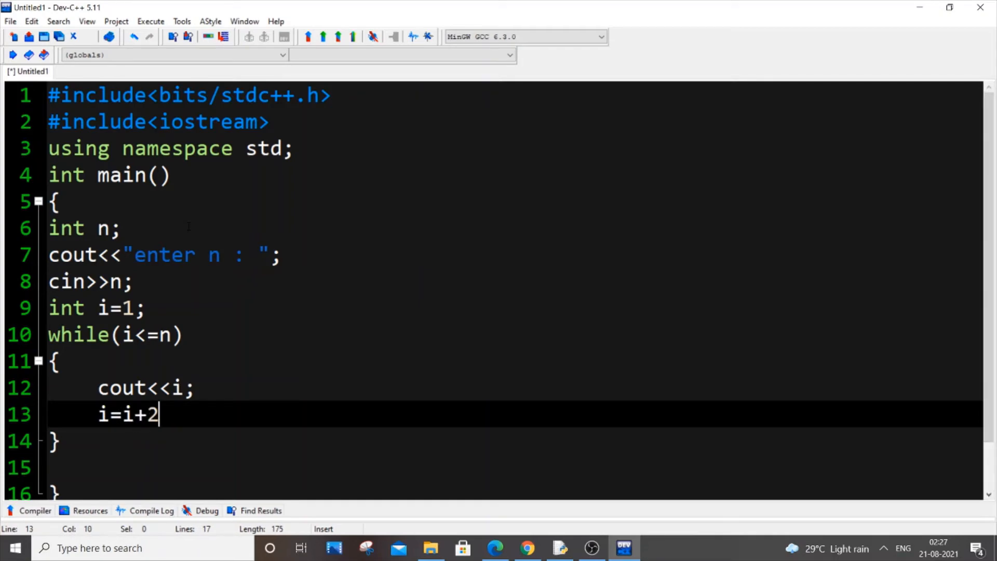
text(;)
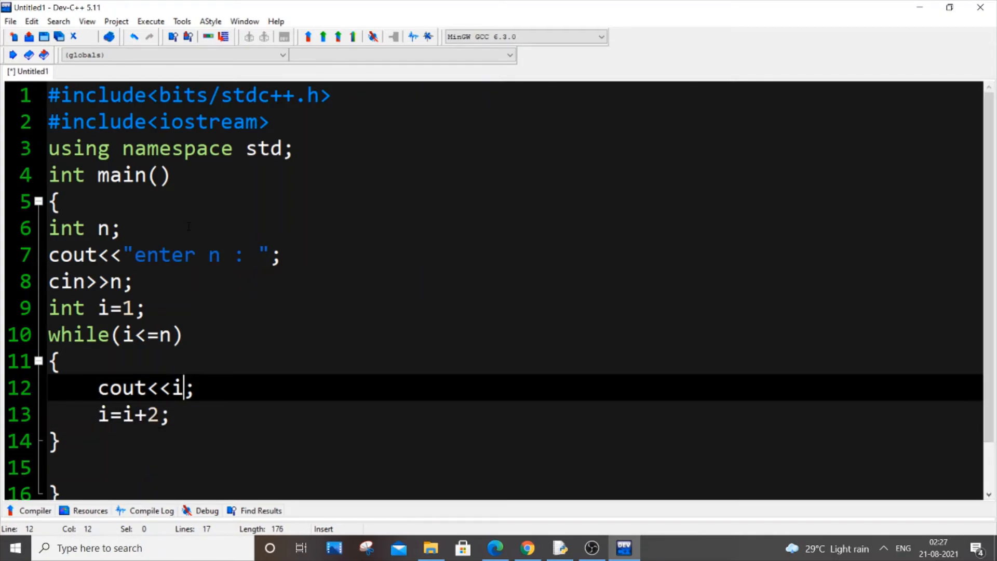
text(<<" ")
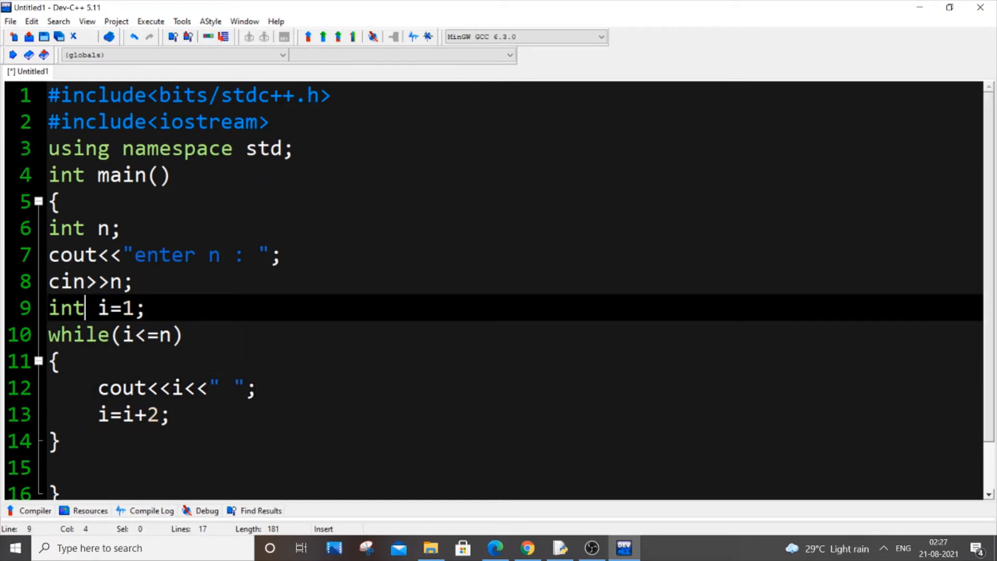
- Add trace comments //n=10 and the printed odd values 1 3 5 7 9 beside the loop lines
text(//)
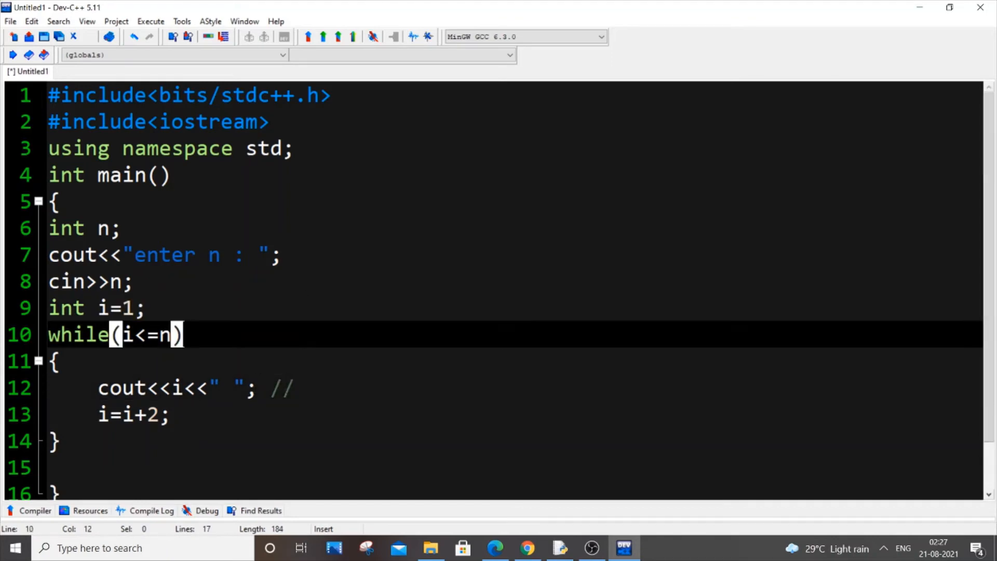
text(//n=10)
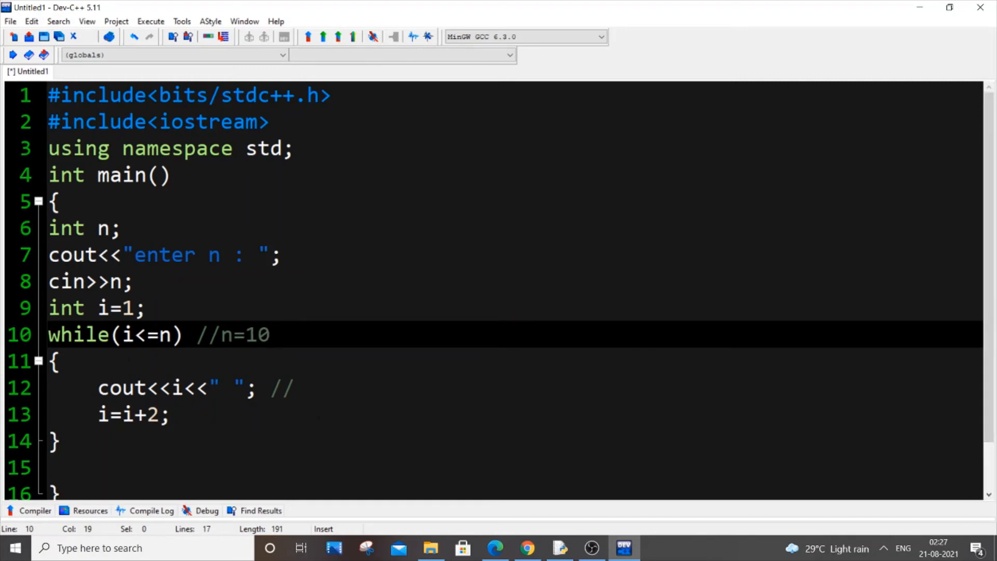
text(1)
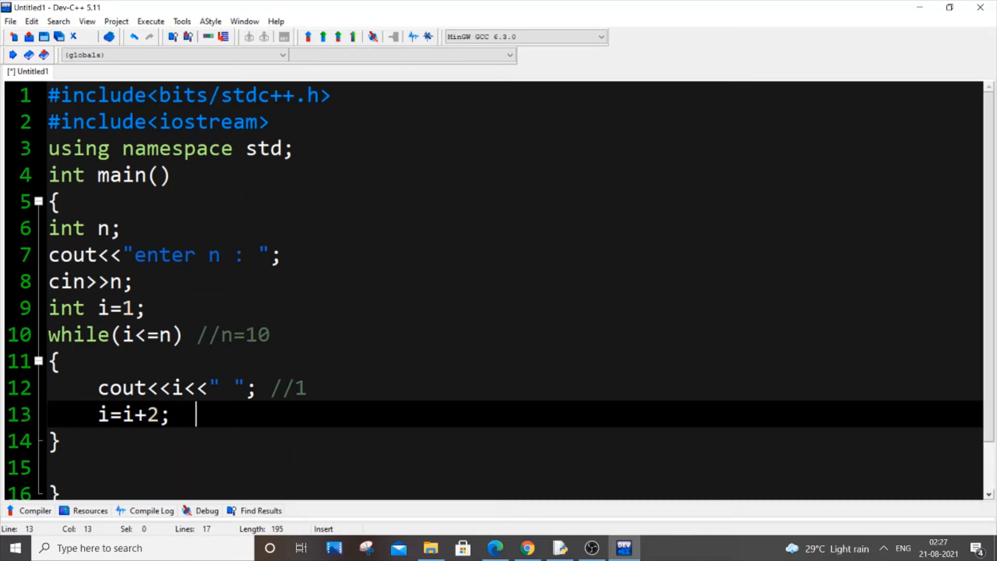
text(// 3)
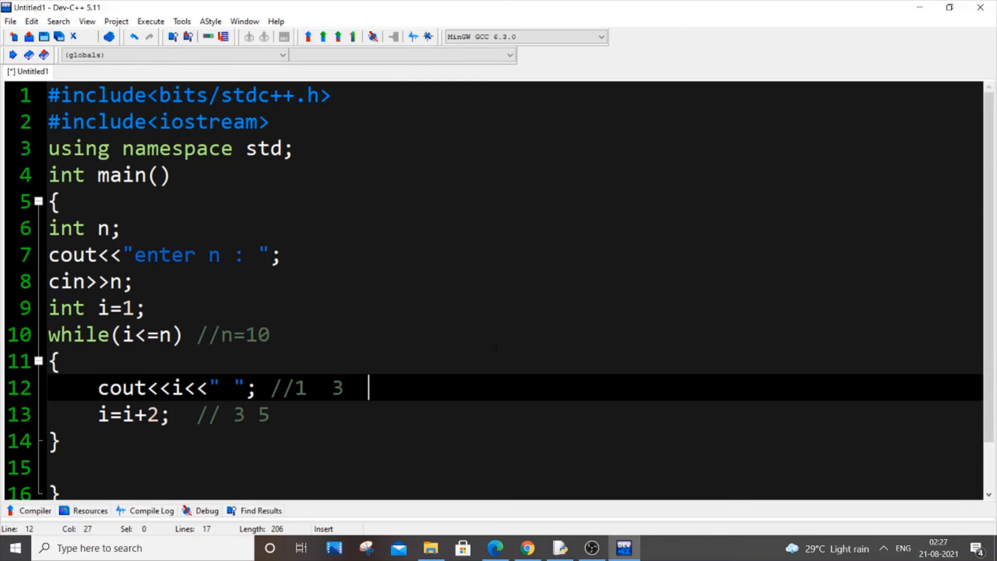
text(5 7)
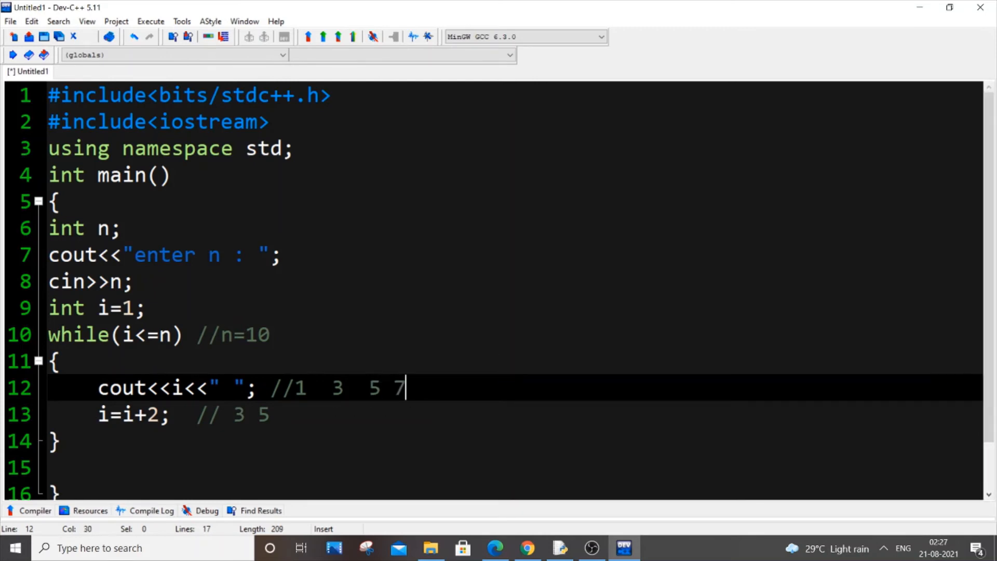
text(9)
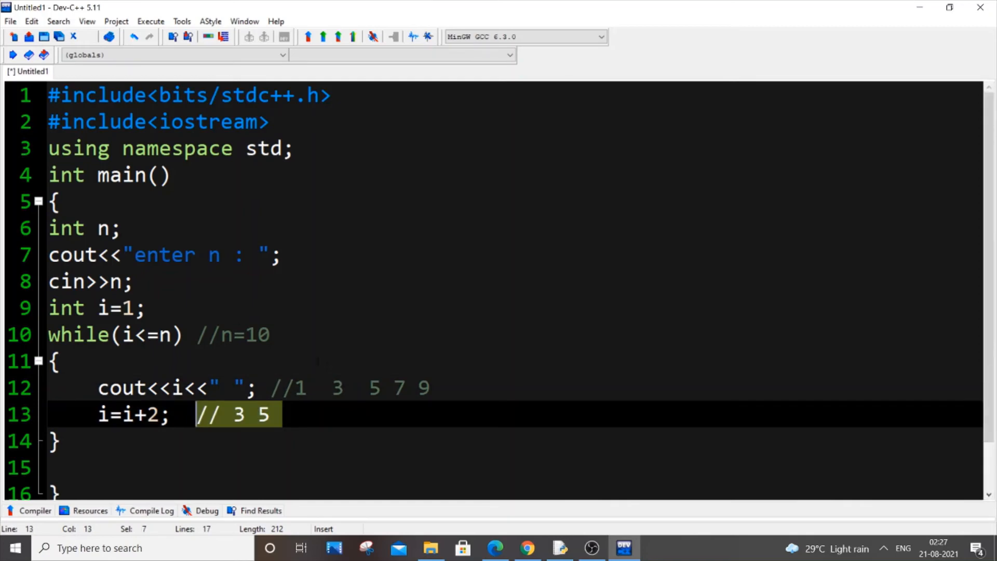
click(150, 21)
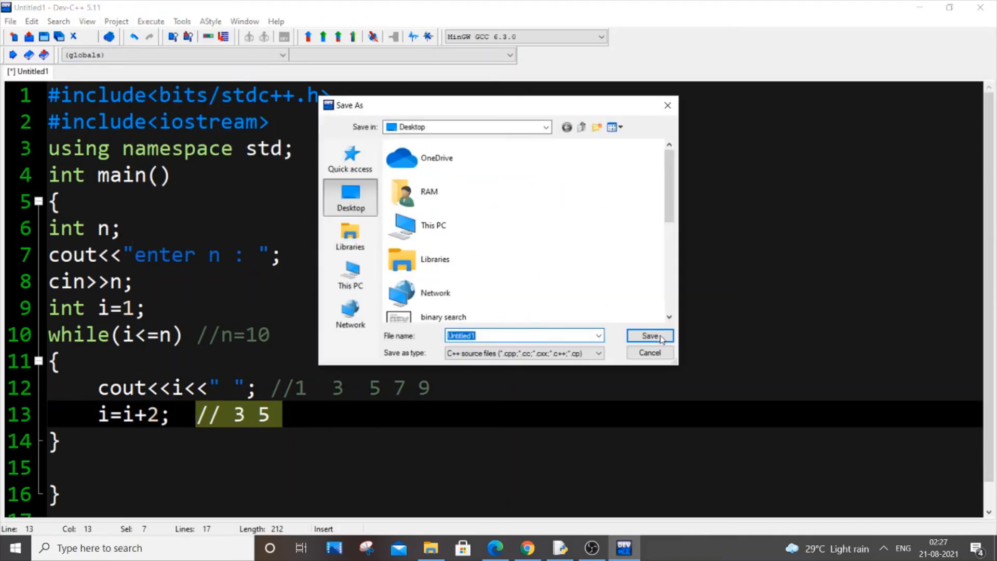
- Save as Untitled1.cpp, replacing the existing file, before compiling and running
click(648, 336)
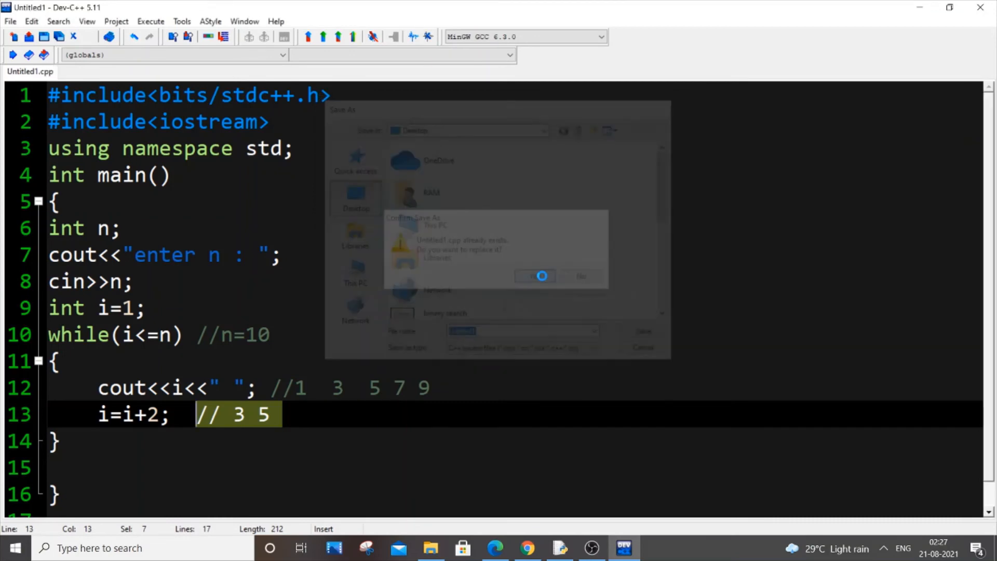
click(533, 276)
text(20)
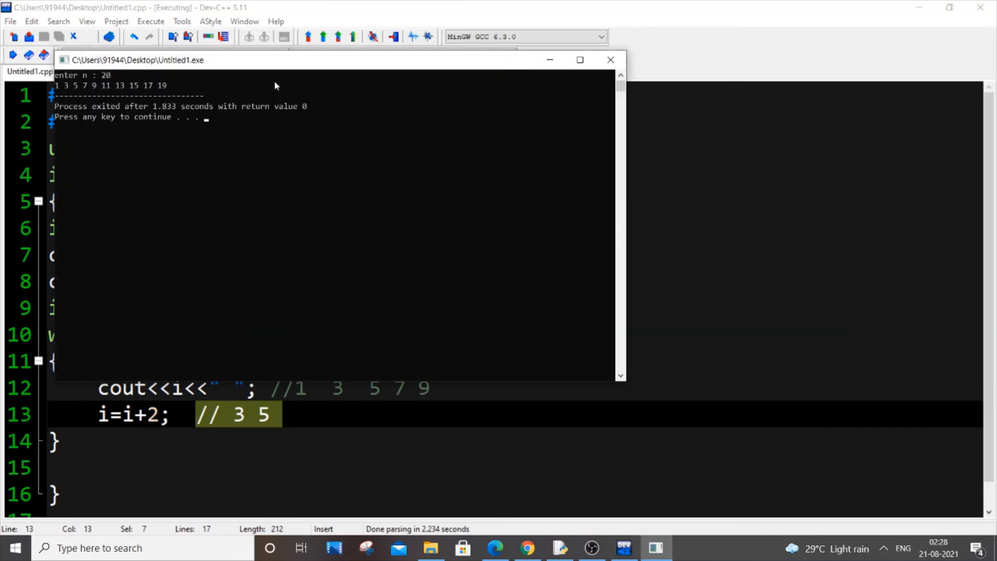
- Select the printed odd numbers, then close the output console
click(276, 87)
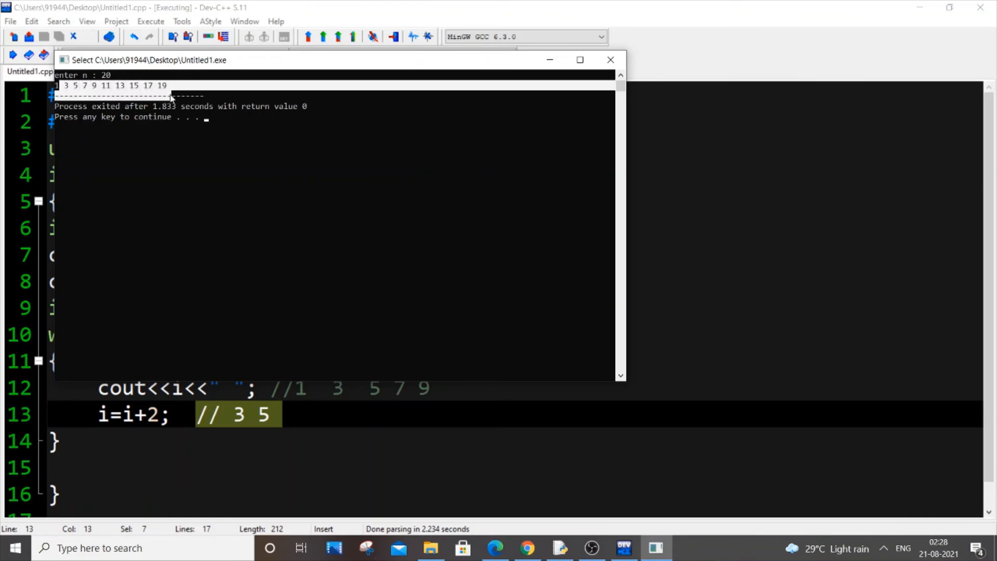
mouse_move(609, 59)
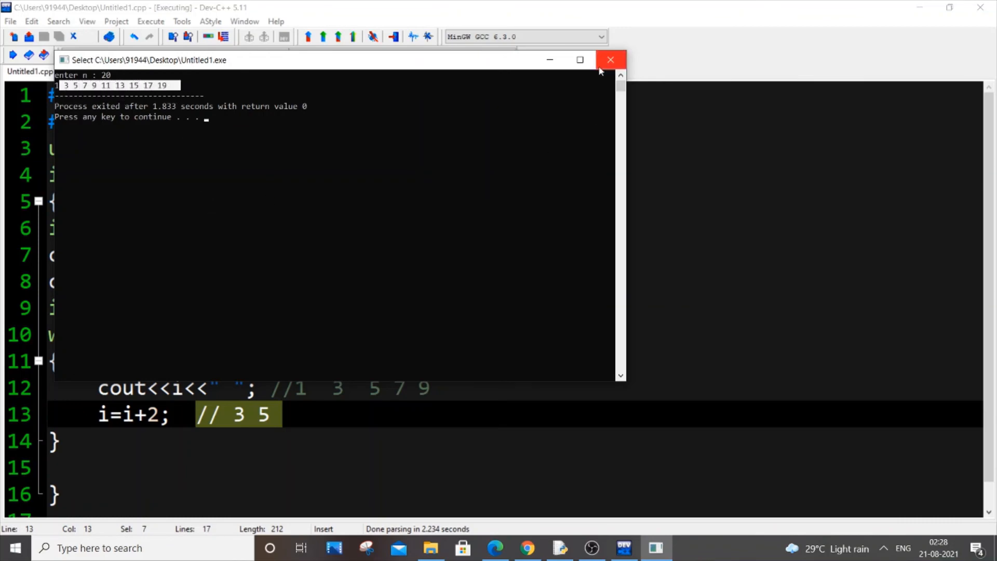
click(609, 59)
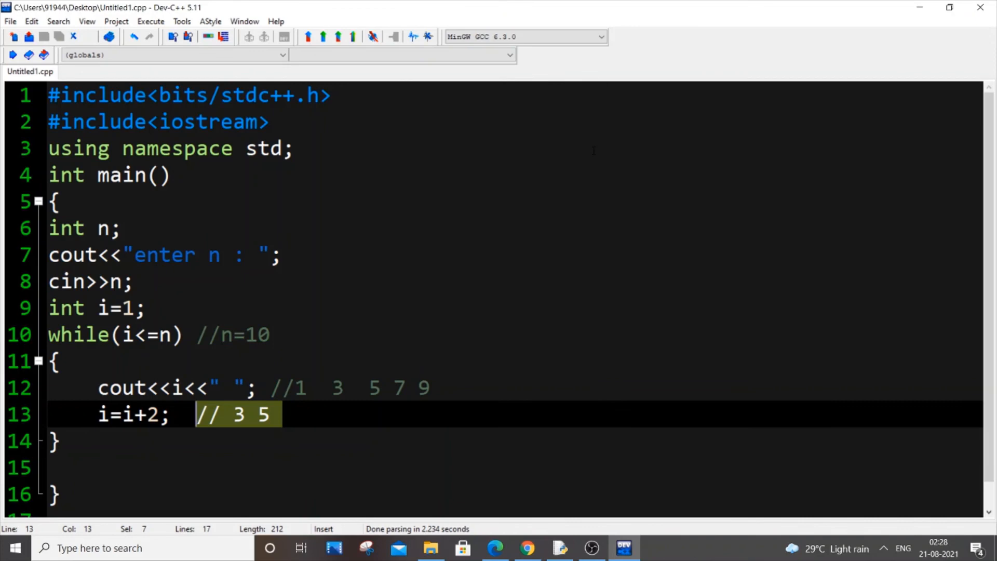